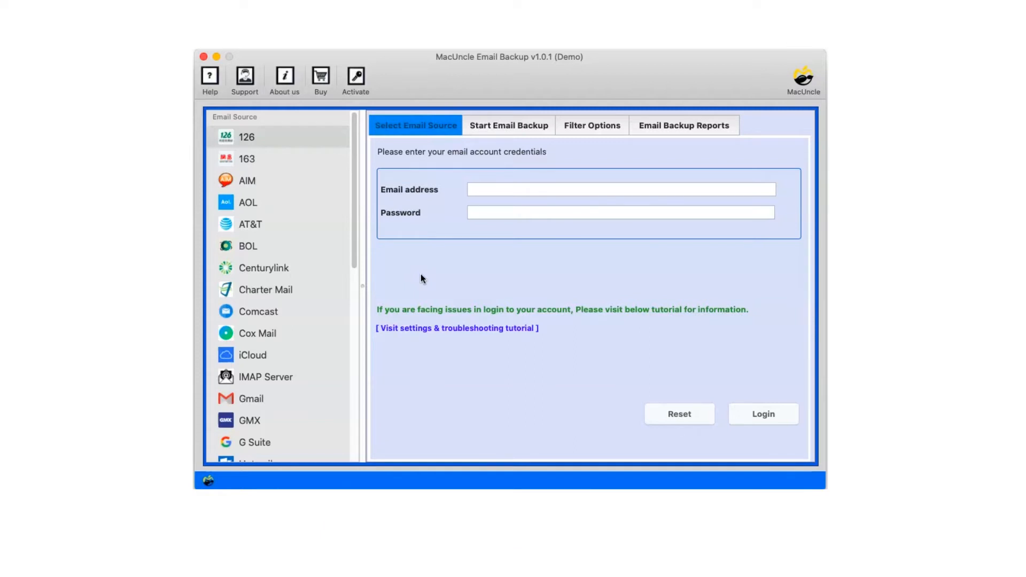
Scroll the Email Source list and select Hotmail as the account type.
scroll(down, 3)
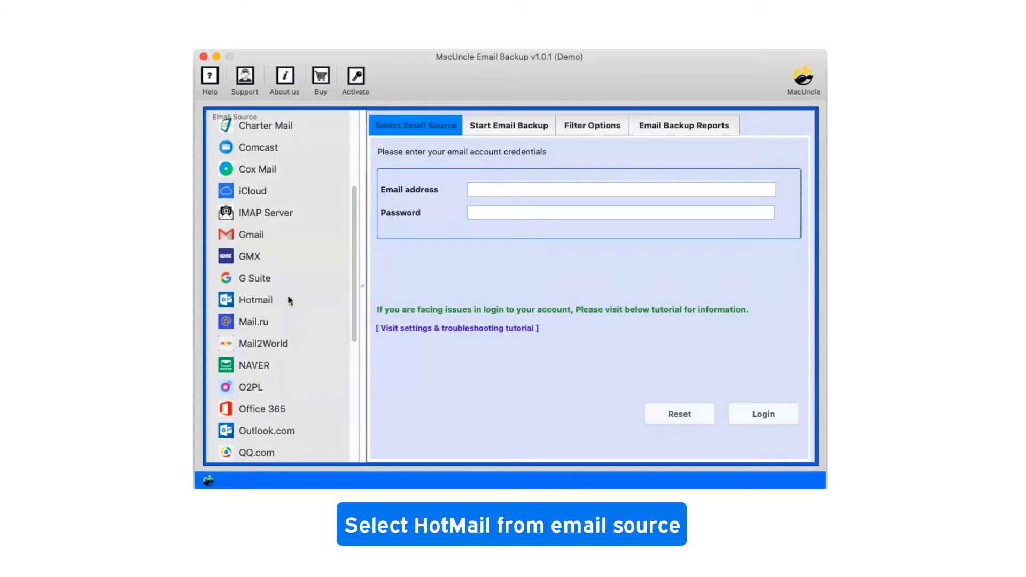
click(255, 299)
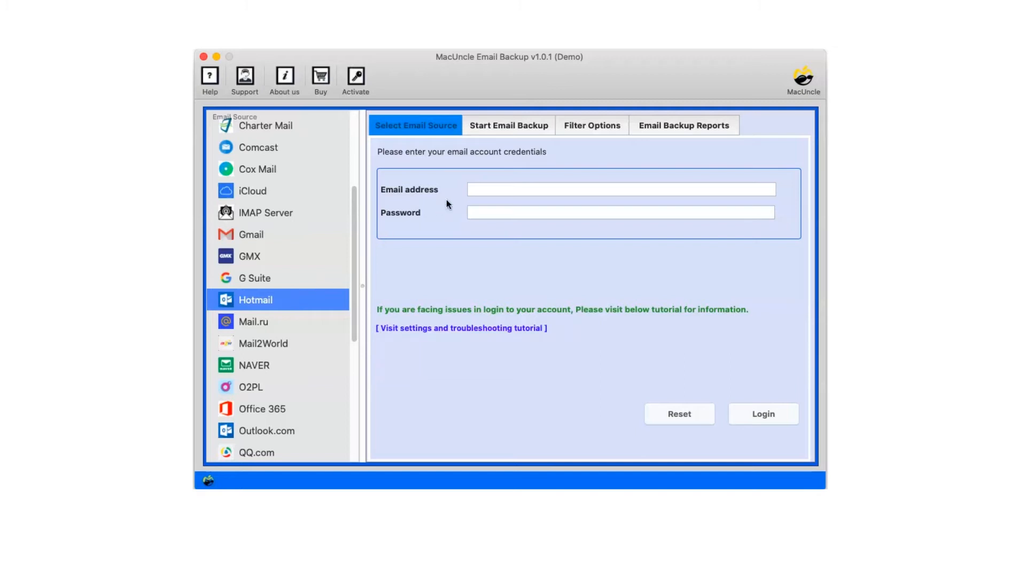
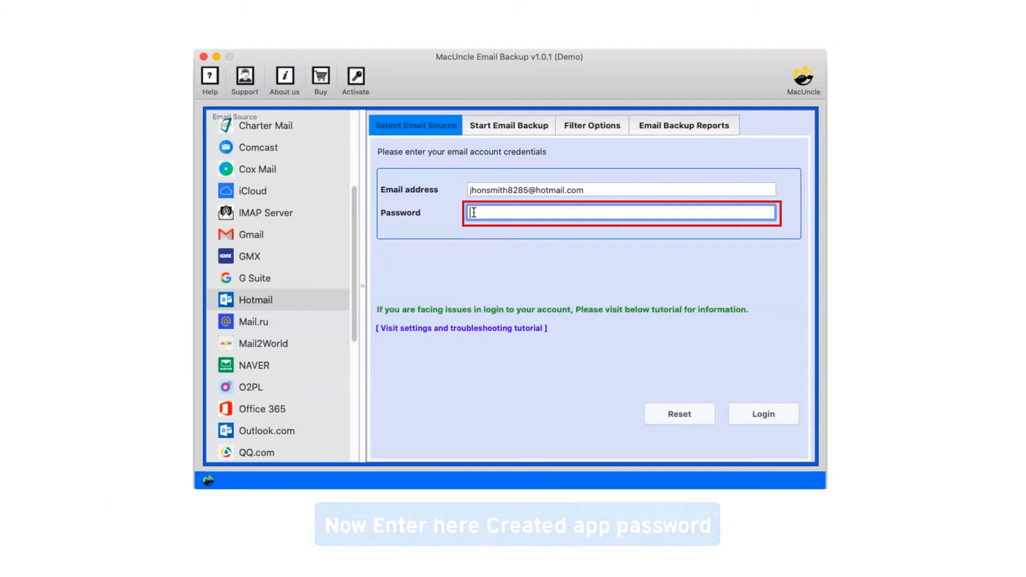
text(password)
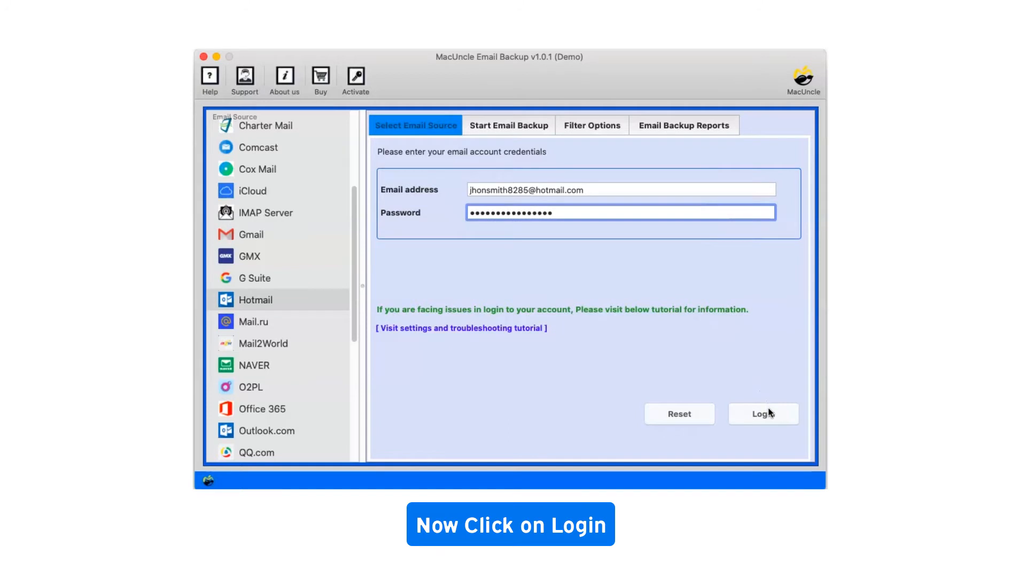
click(761, 414)
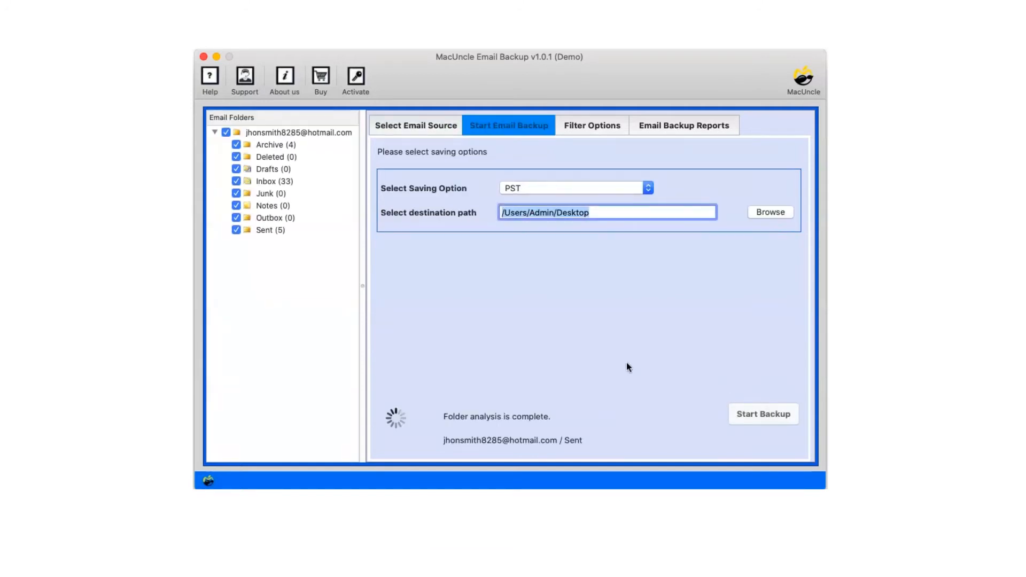
Clear all folders from the backup, then tick Archive, Inbox and Sent.
click(226, 132)
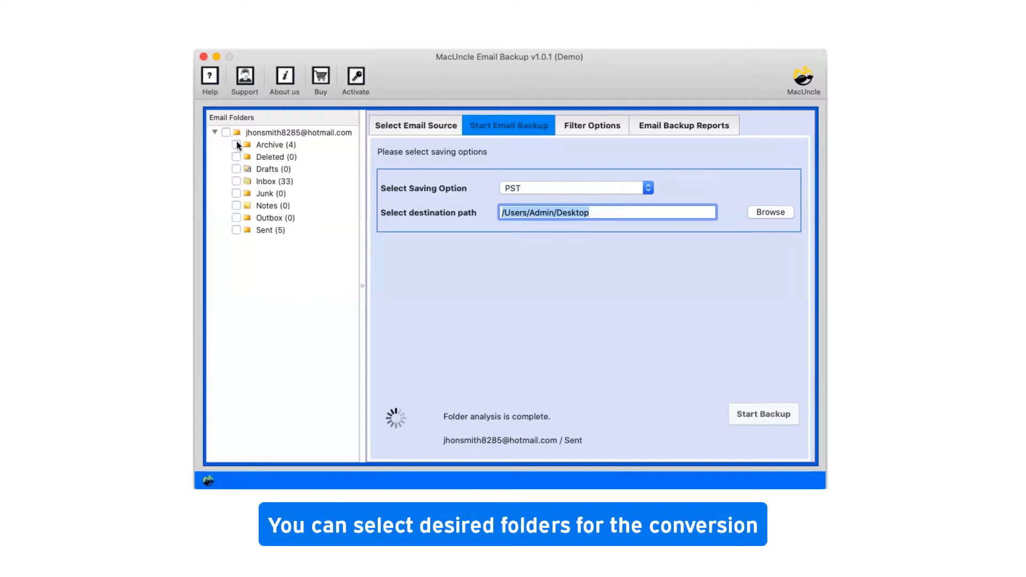
click(237, 145)
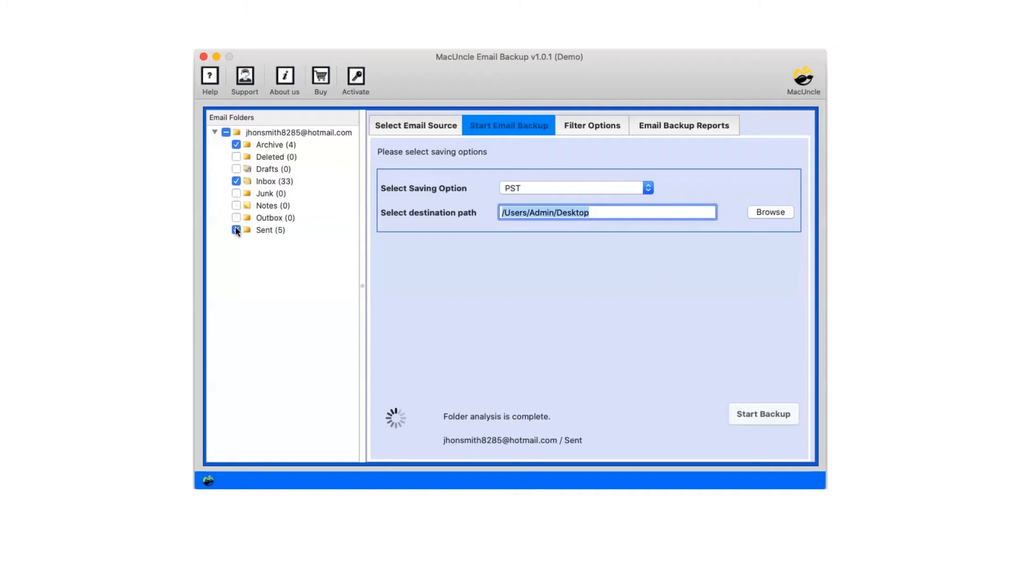
click(236, 230)
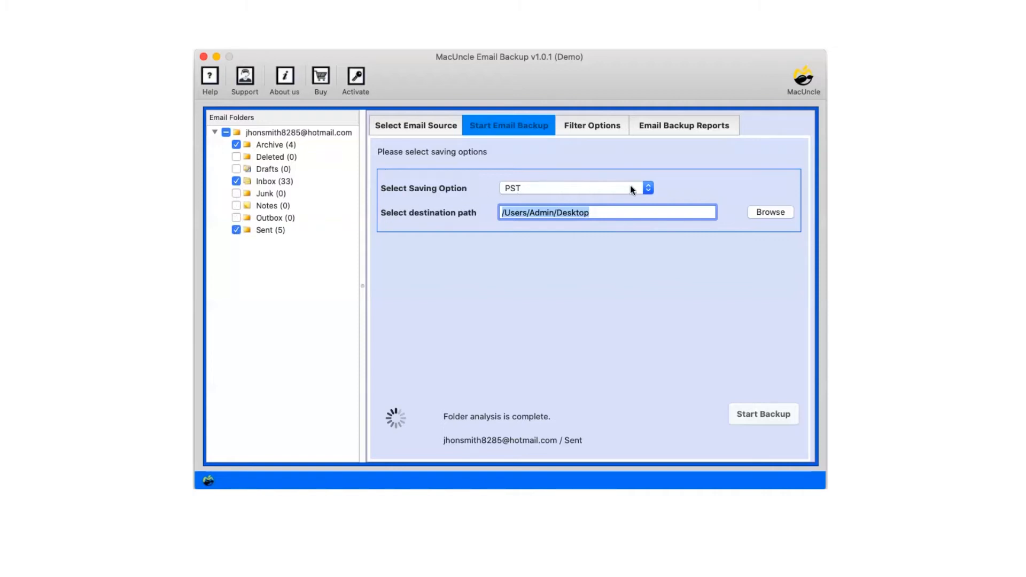
Choose PDF from the Select Saving Option dropdown.
click(645, 188)
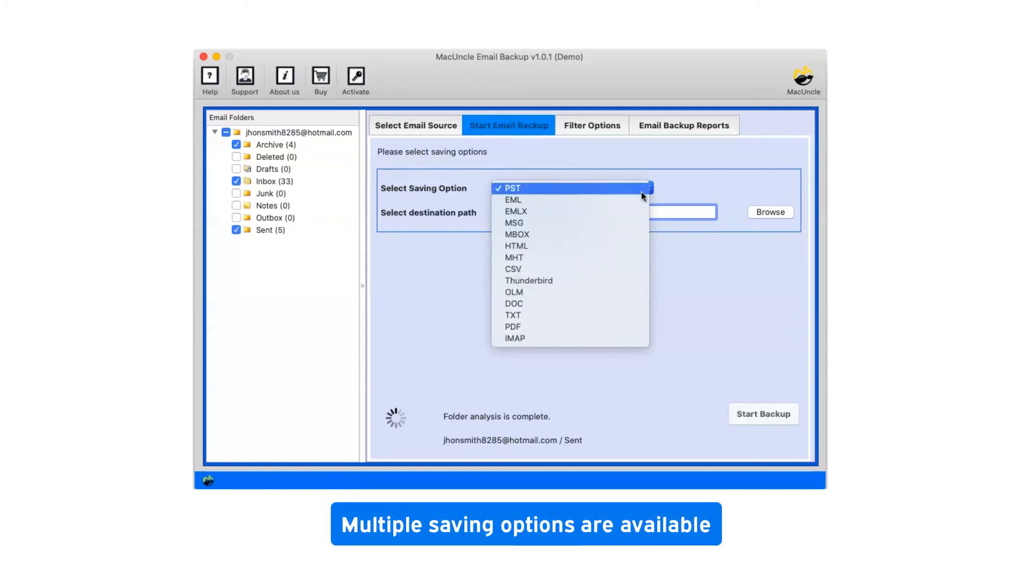
mouse_move(583, 280)
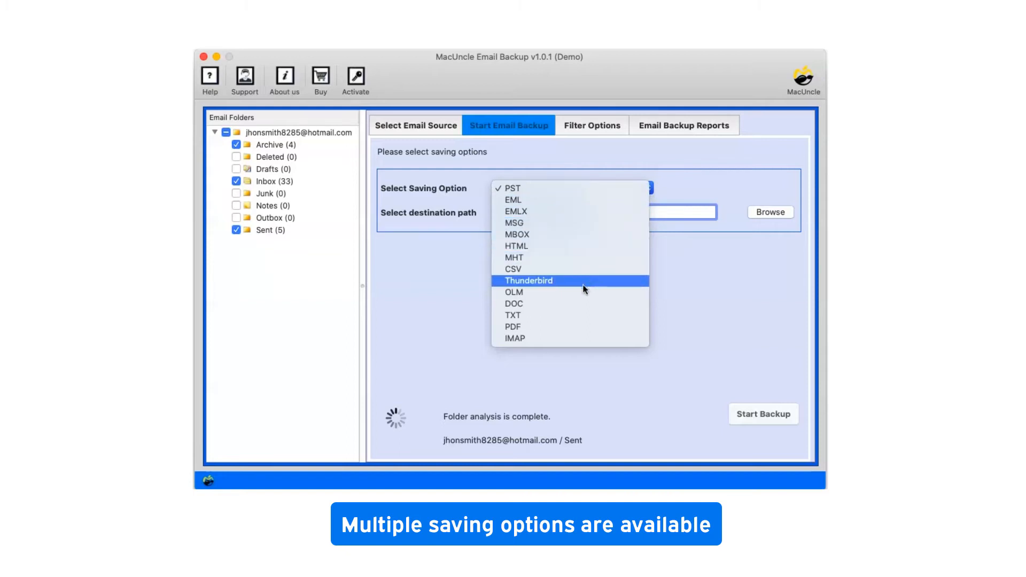
mouse_move(564, 327)
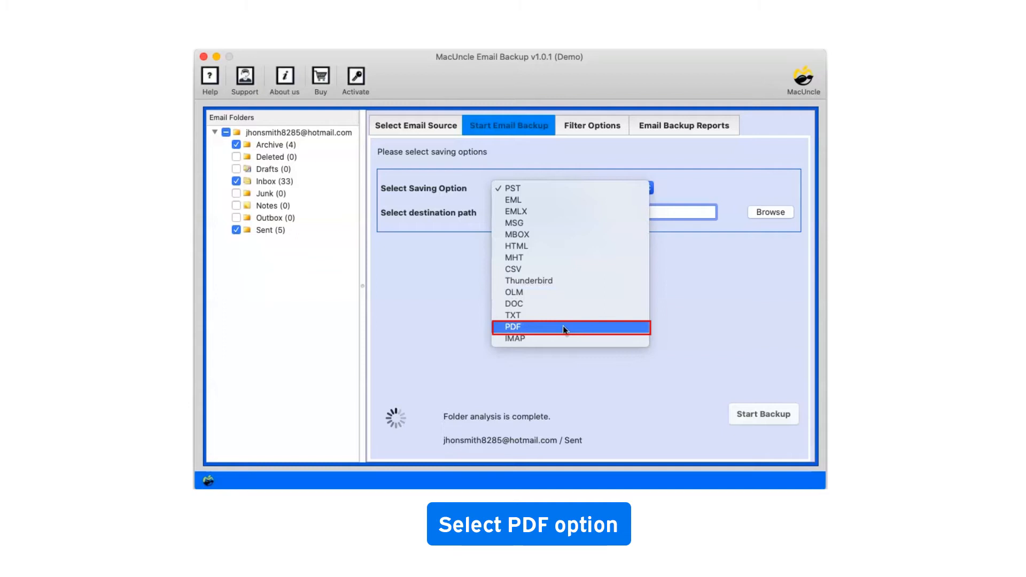
click(513, 327)
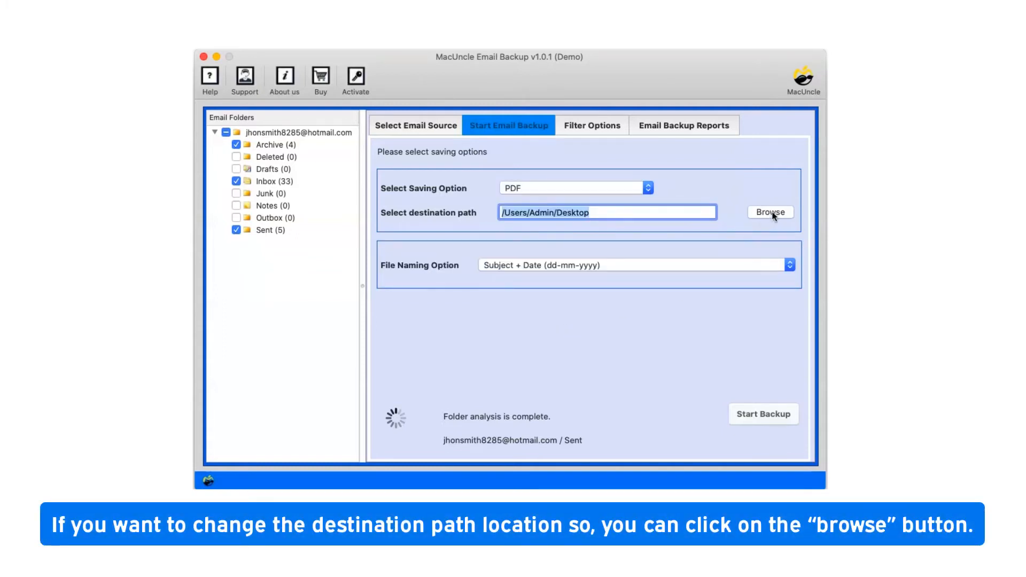
Set the destination to /Users/Admin/Desktop/Output, keeping Subject + Date file naming.
click(770, 212)
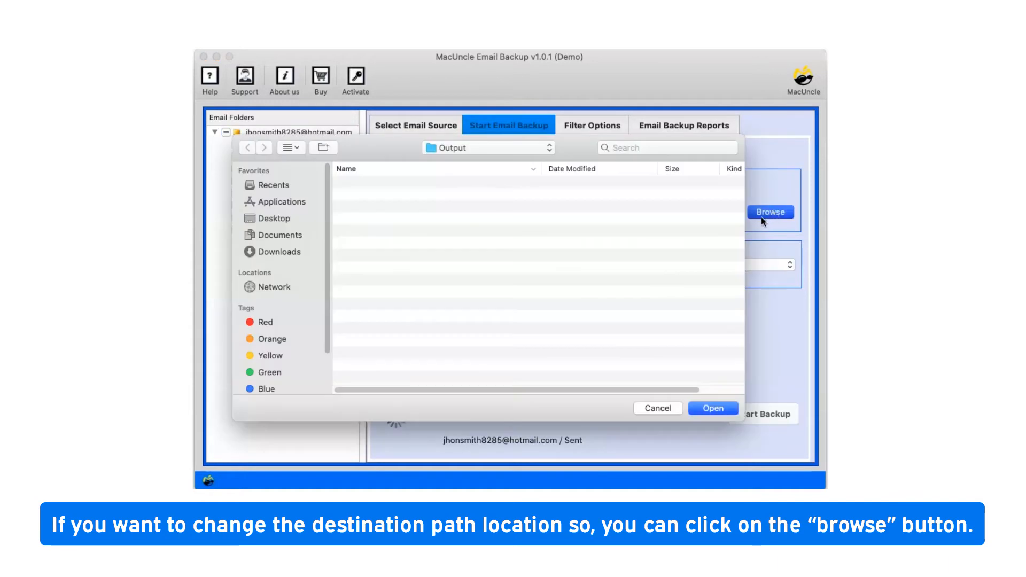
mouse_move(692, 309)
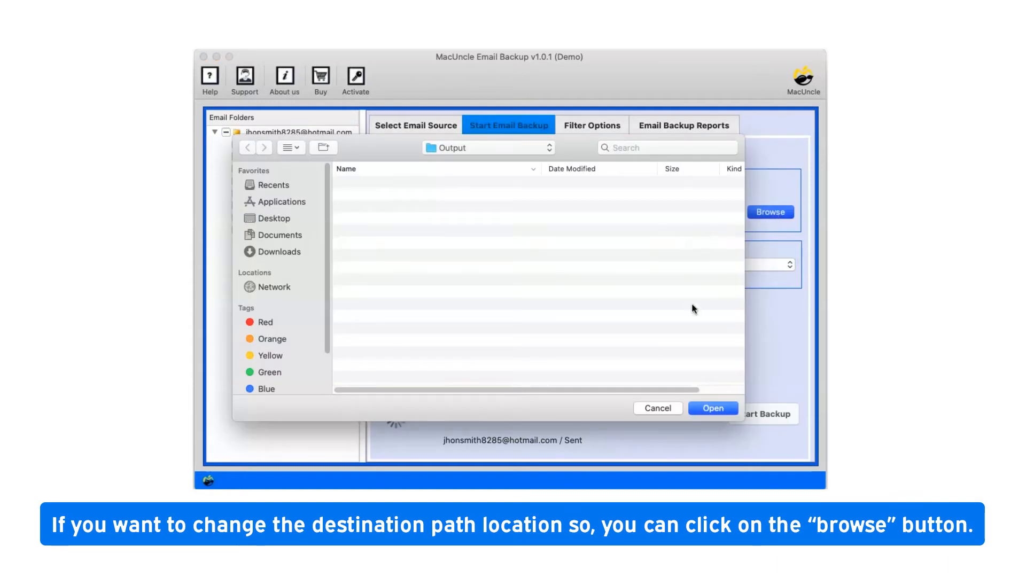
click(712, 407)
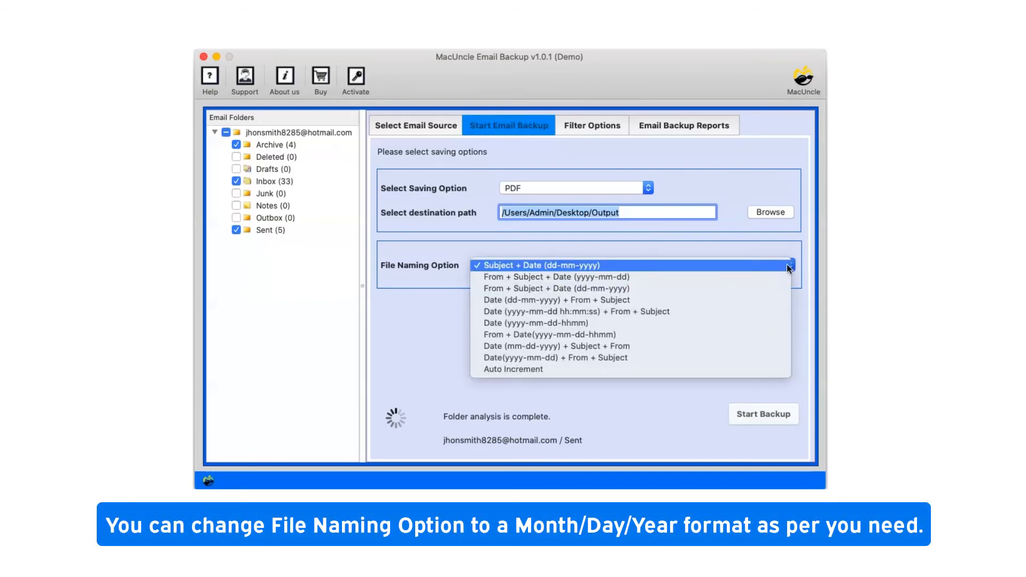
mouse_move(727, 265)
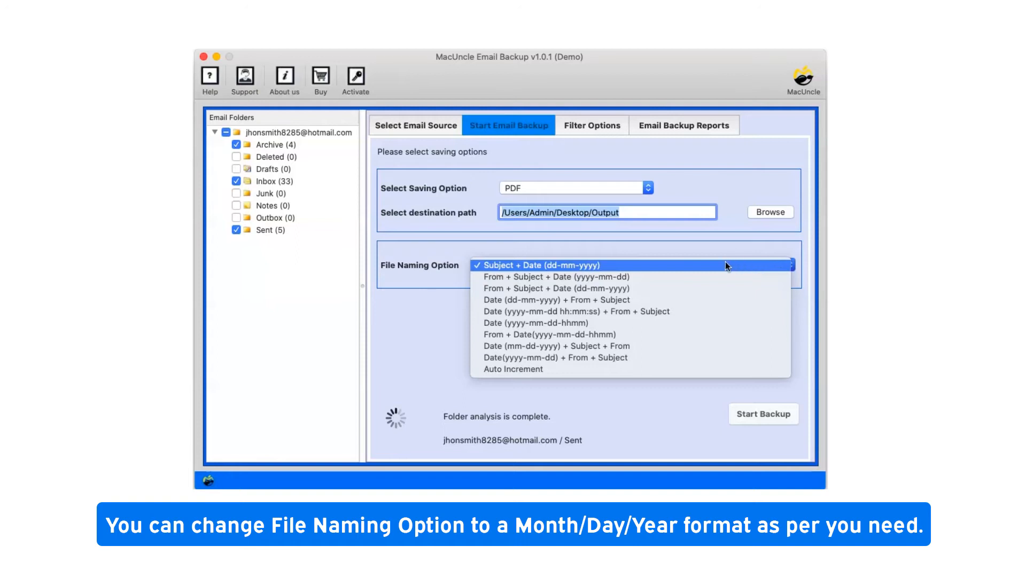
click(539, 265)
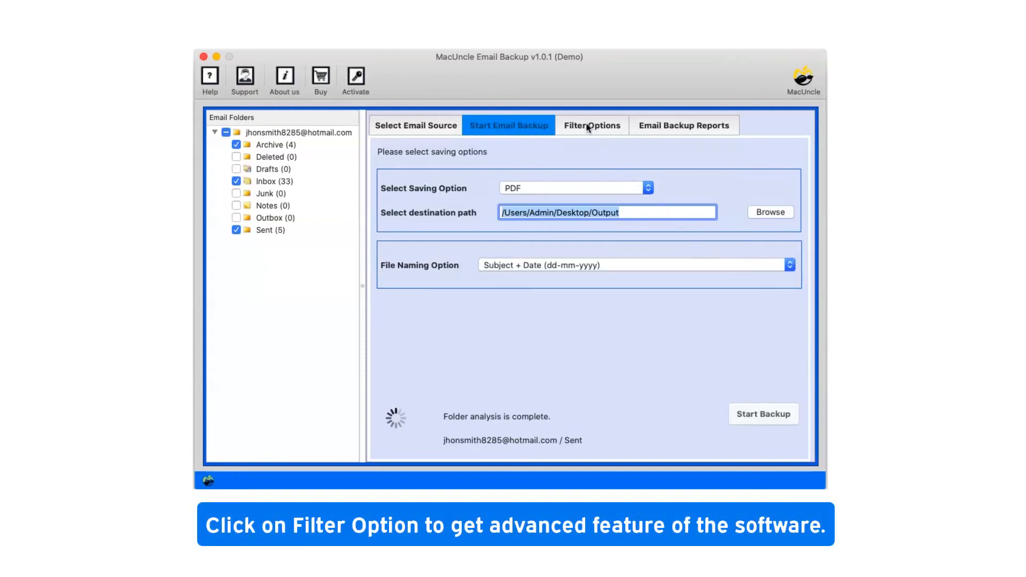
On Filter Options, leave advanced filtering off and enable selective export settings for email folders.
click(591, 125)
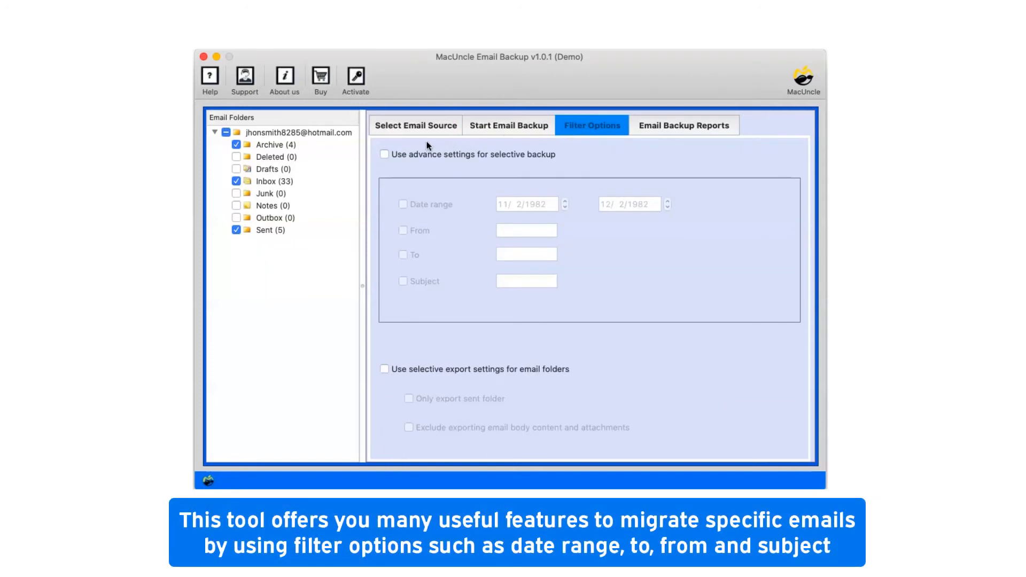
click(384, 154)
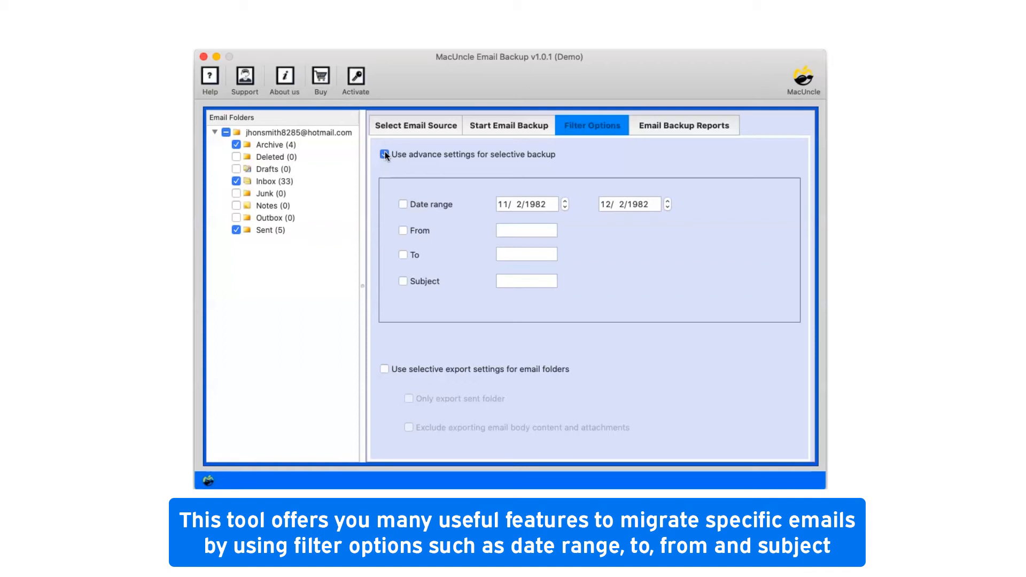
click(384, 154)
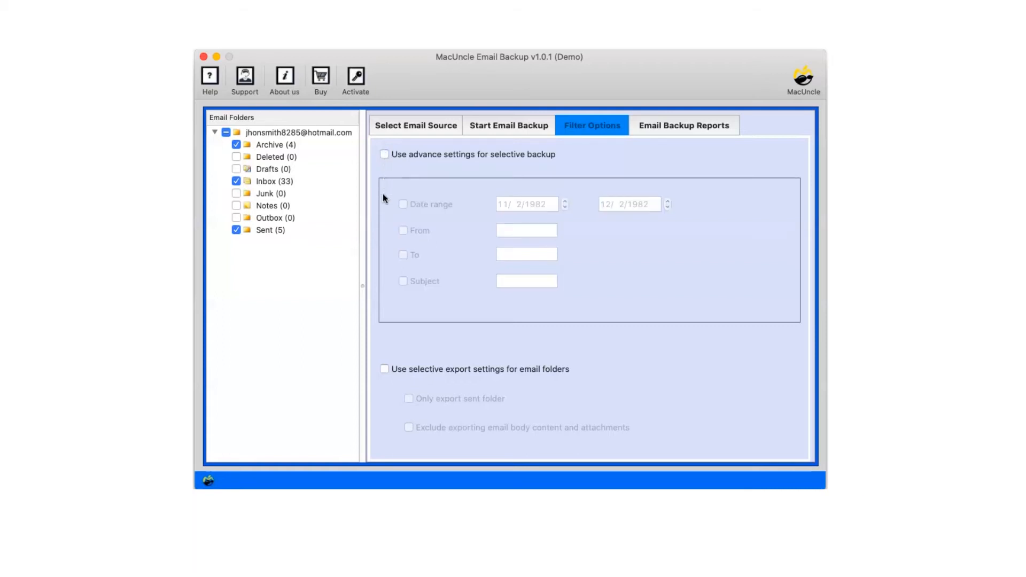
click(384, 369)
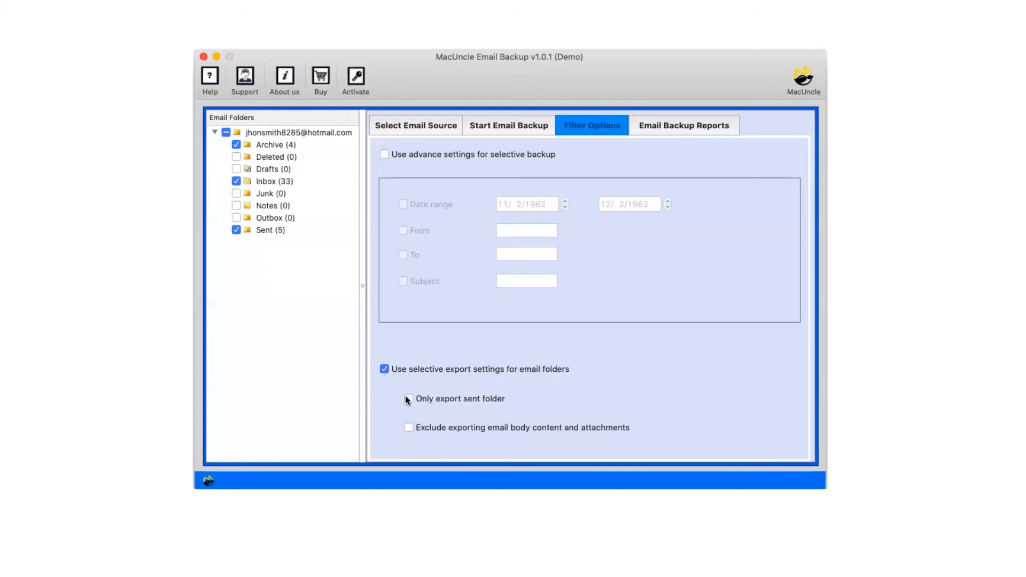
click(408, 399)
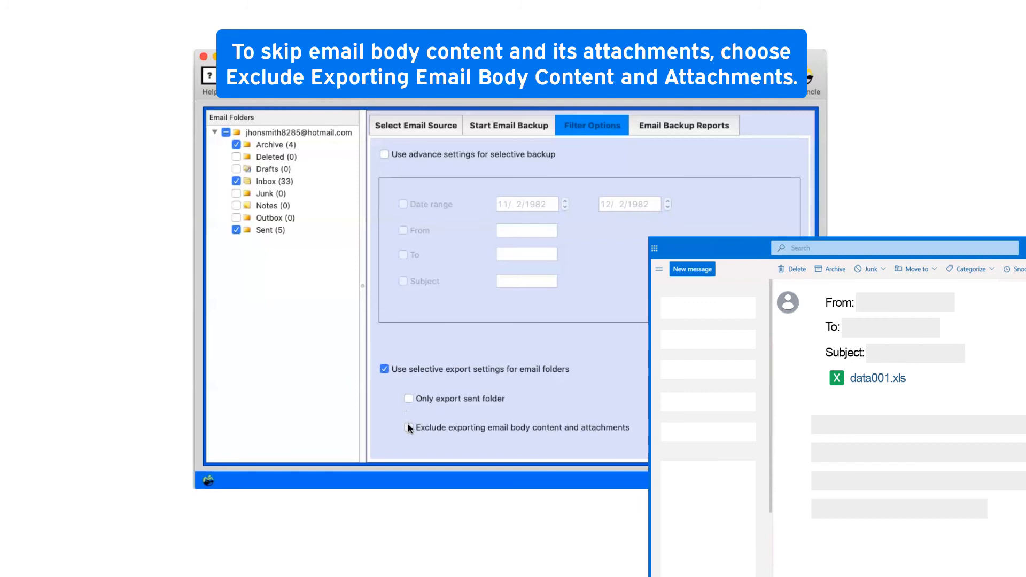
click(409, 427)
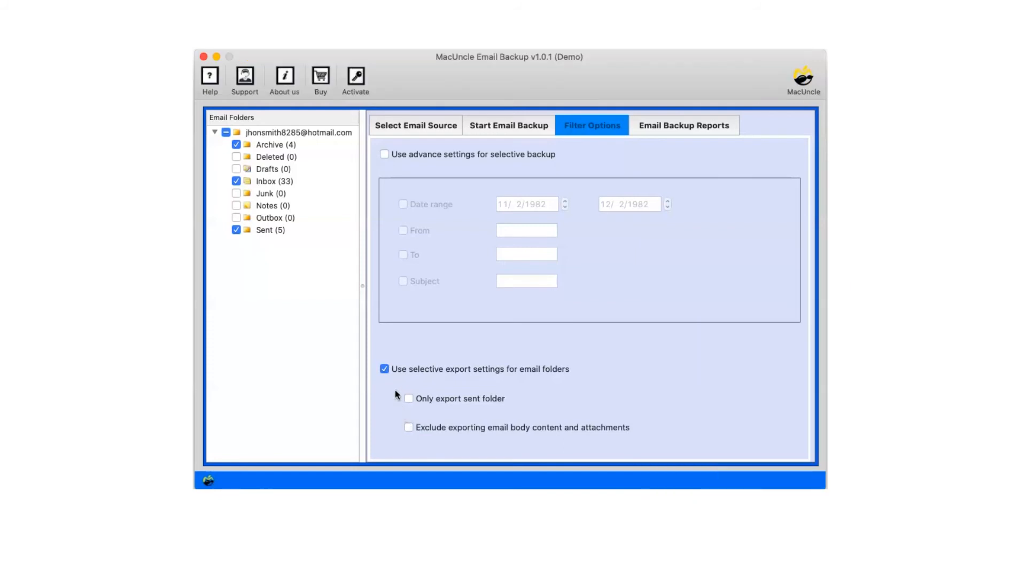
Turn selective export back off and run the PDF backup until Conversion Complete.
click(385, 370)
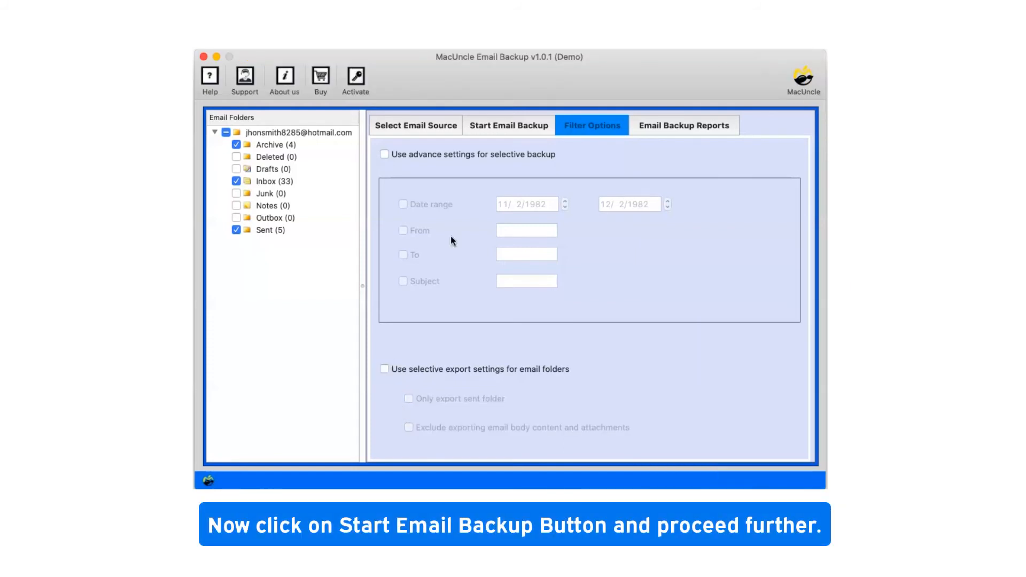
mouse_move(508, 129)
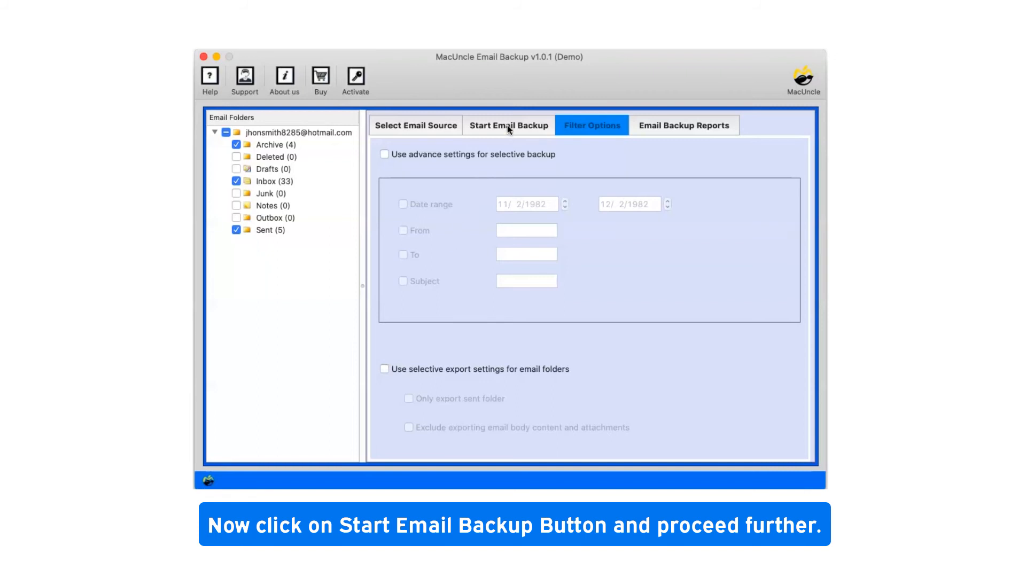
click(508, 125)
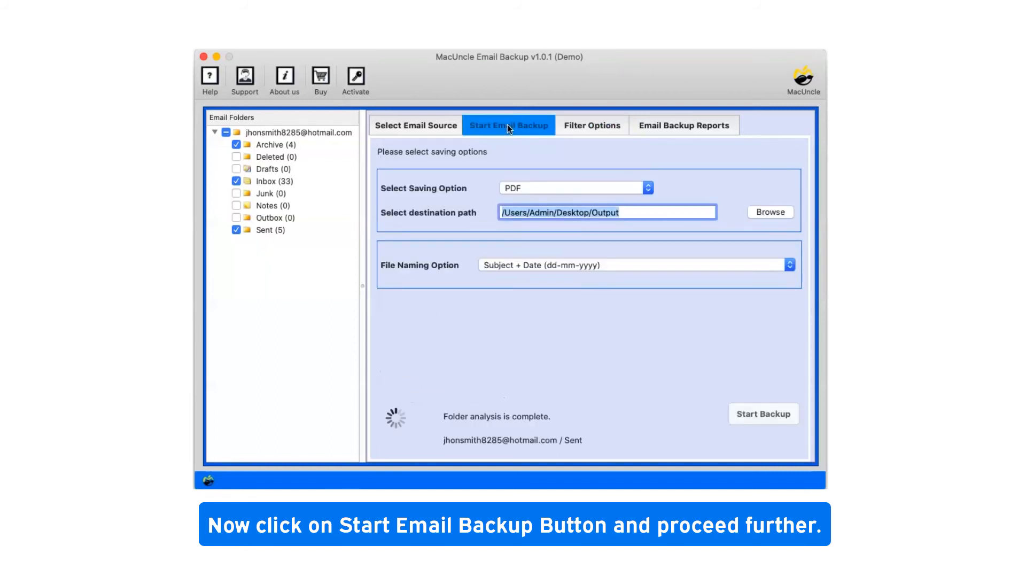
mouse_move(521, 142)
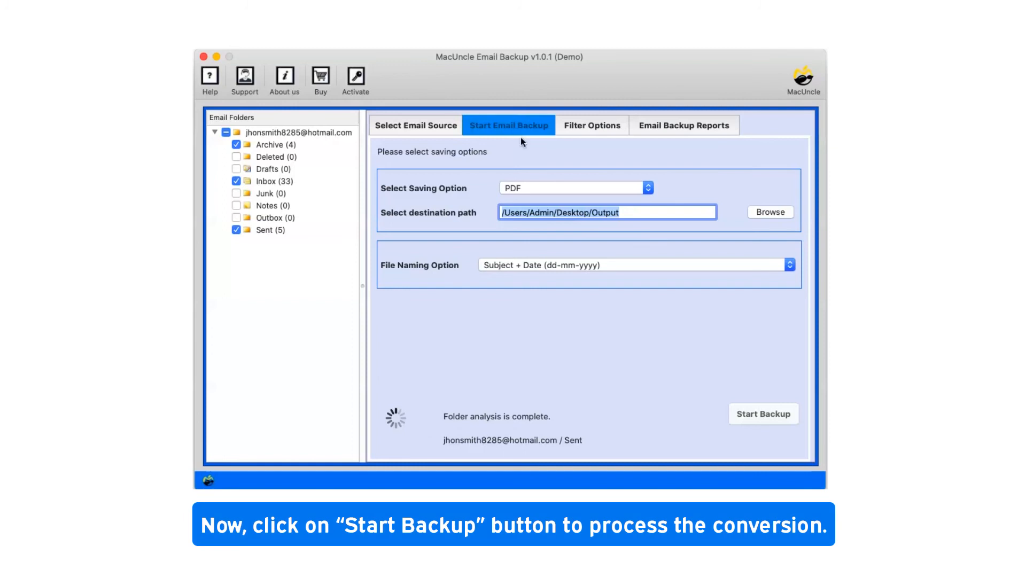
mouse_move(764, 413)
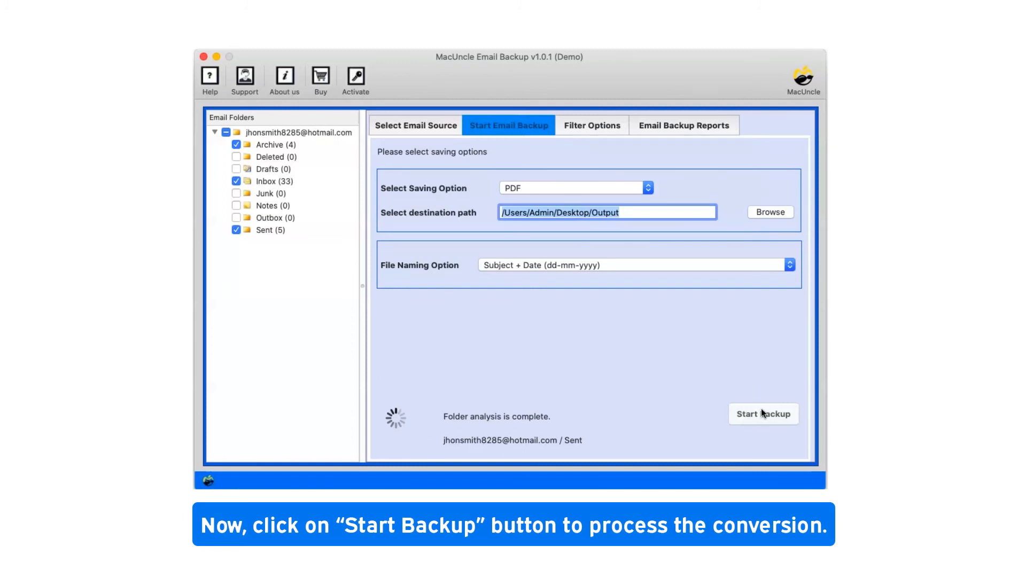
click(763, 413)
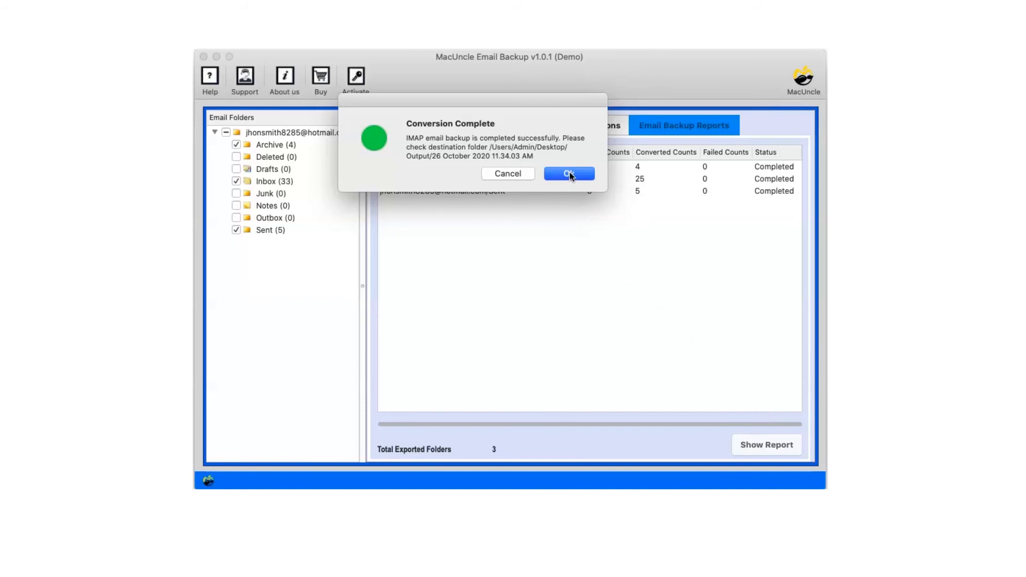
Confirm the Conversion Complete notice to open the Output folder in Finder.
click(569, 173)
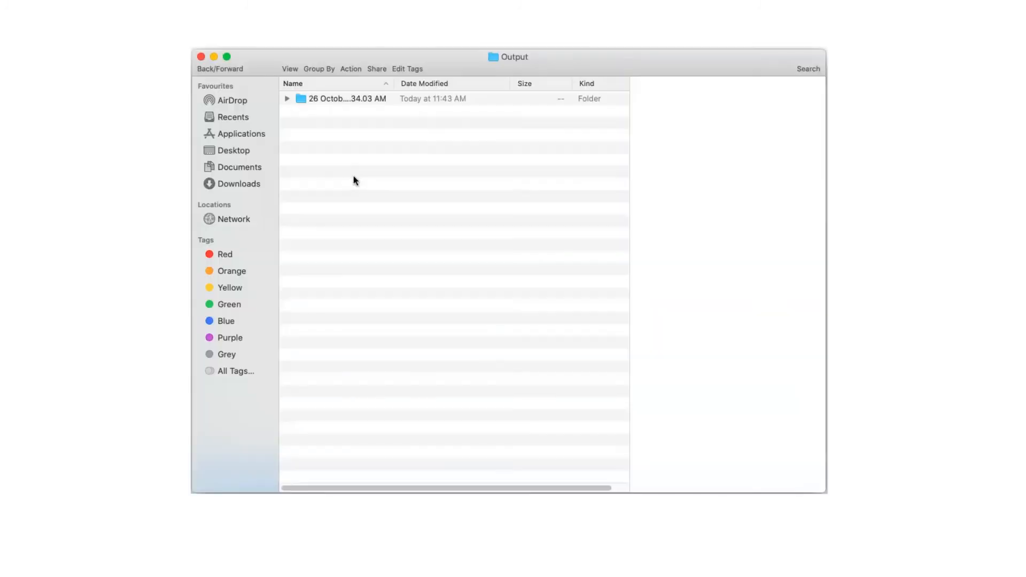
Open the 26 October 2020 11.34.03 AM folder, then Inbox, and preview one PDF email.
double_click(348, 98)
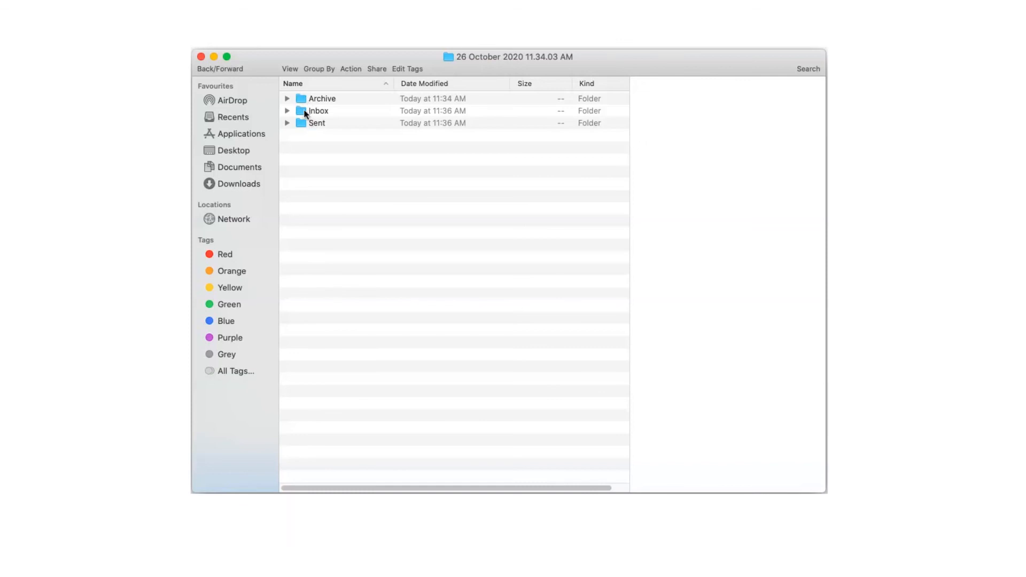
double_click(318, 110)
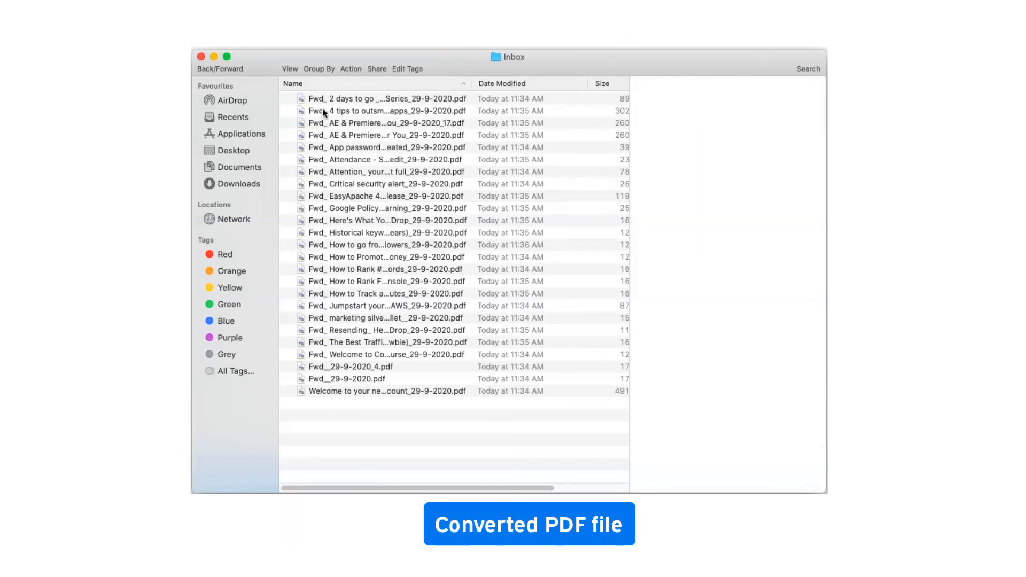
click(387, 110)
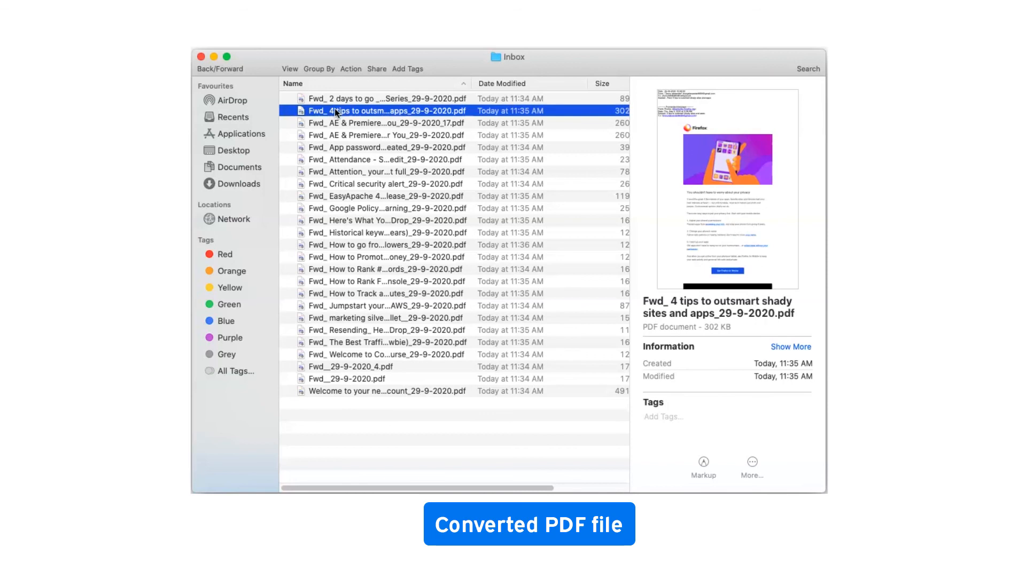